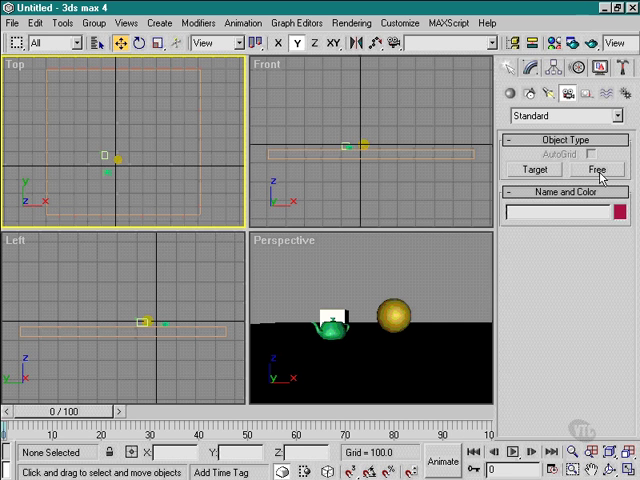
Choose the Free camera type to reveal the lens and range settings
left_click(598, 169)
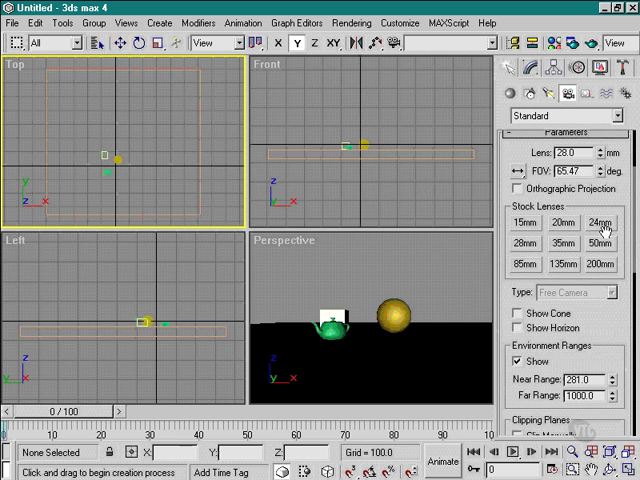
scroll("down", 3)
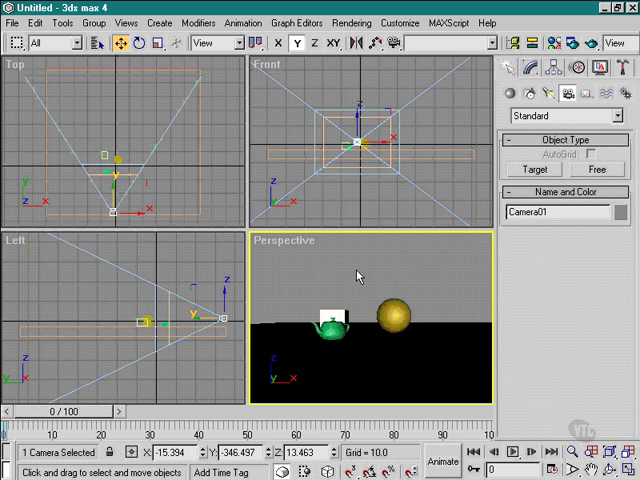
Switch the Perspective viewport to the Camera01 view
key("c")
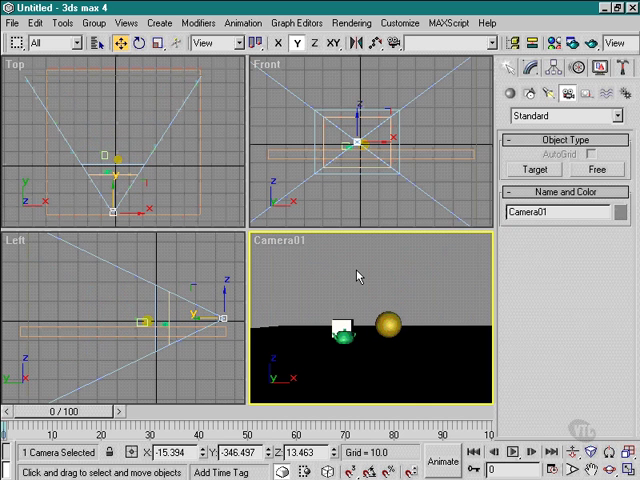
mouse_move(349, 281)
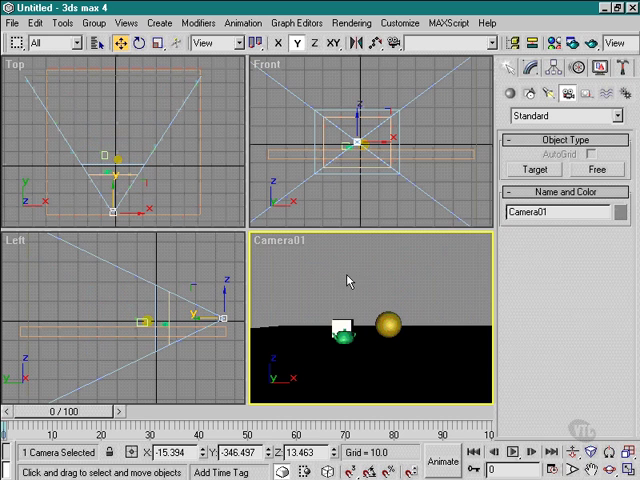
mouse_move(362, 291)
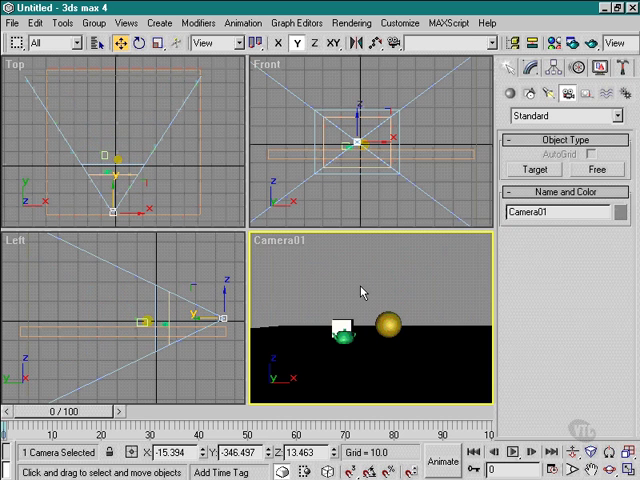
mouse_move(362, 290)
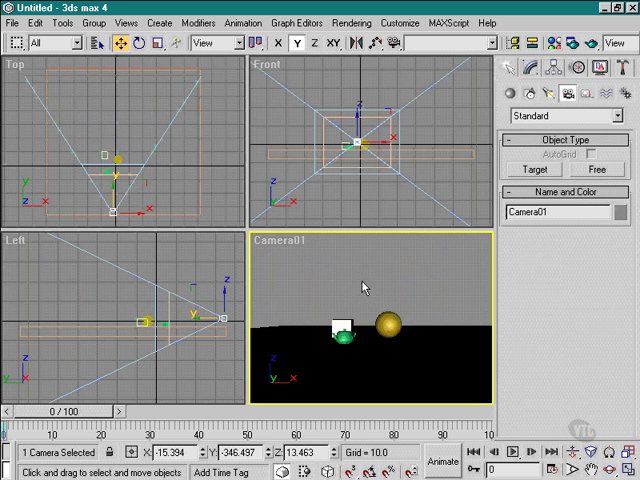